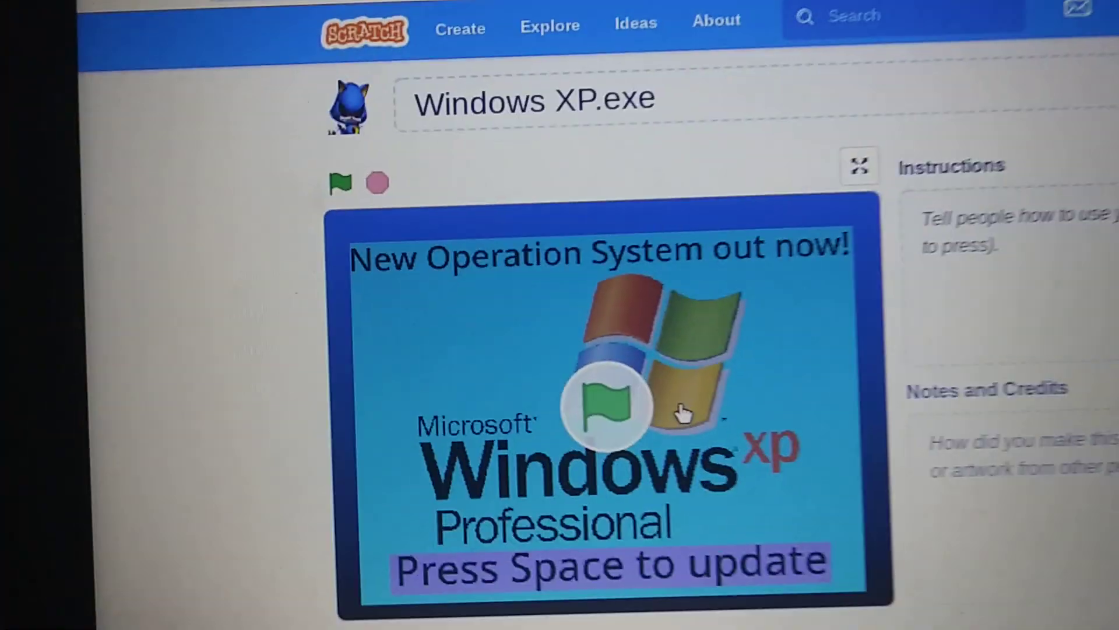
Begin extending the title past 'Windows XP.exe', reaching 'Windows XP.exe (Scr'.
scroll(down, 3)
text( (Scr)
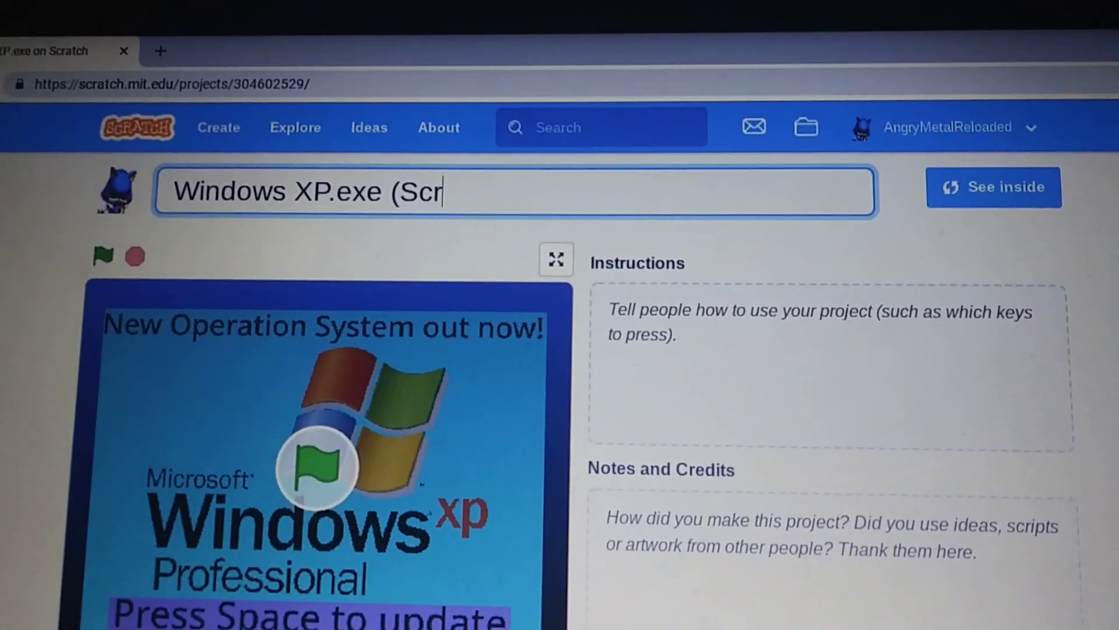
Complete the title as 'Windows XP.exe (Scratch Edition)' and commit it.
text(atch)
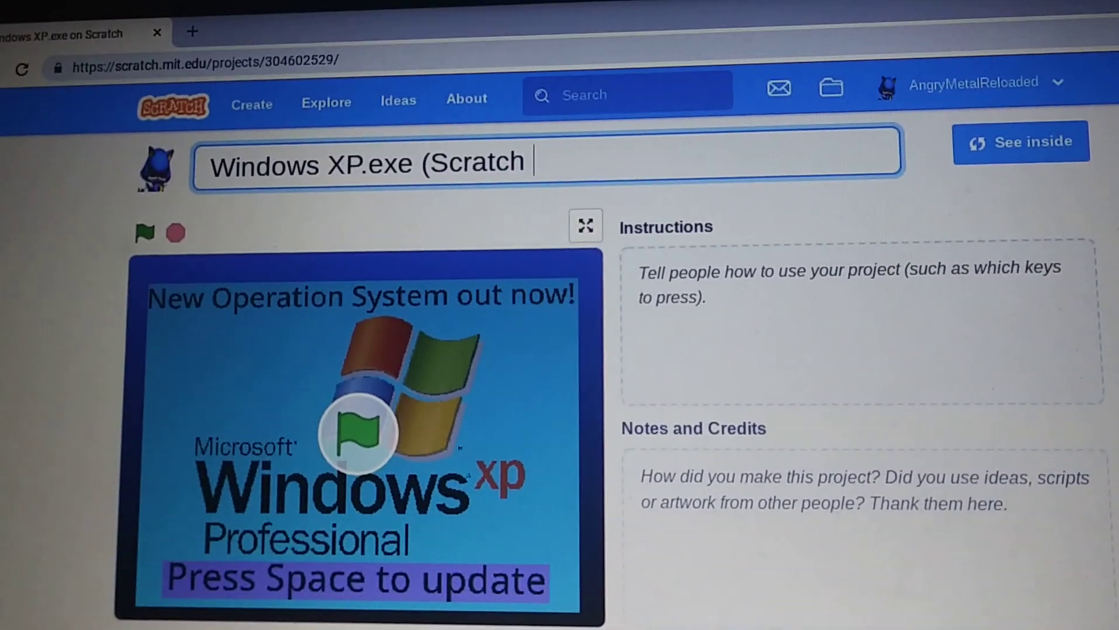
text(Edi)
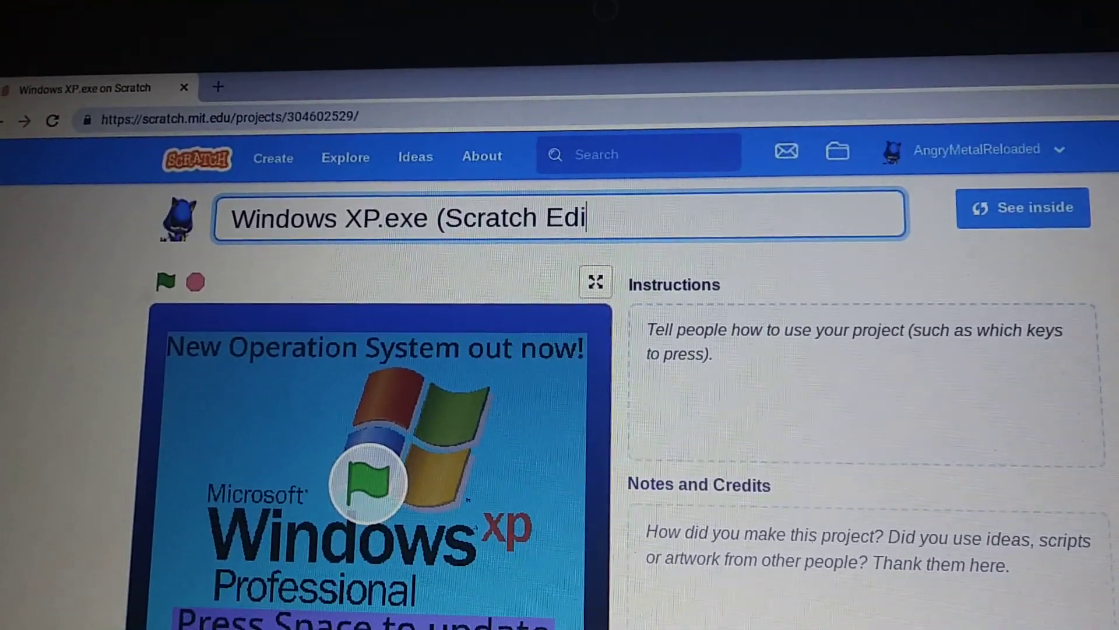
text(tion))
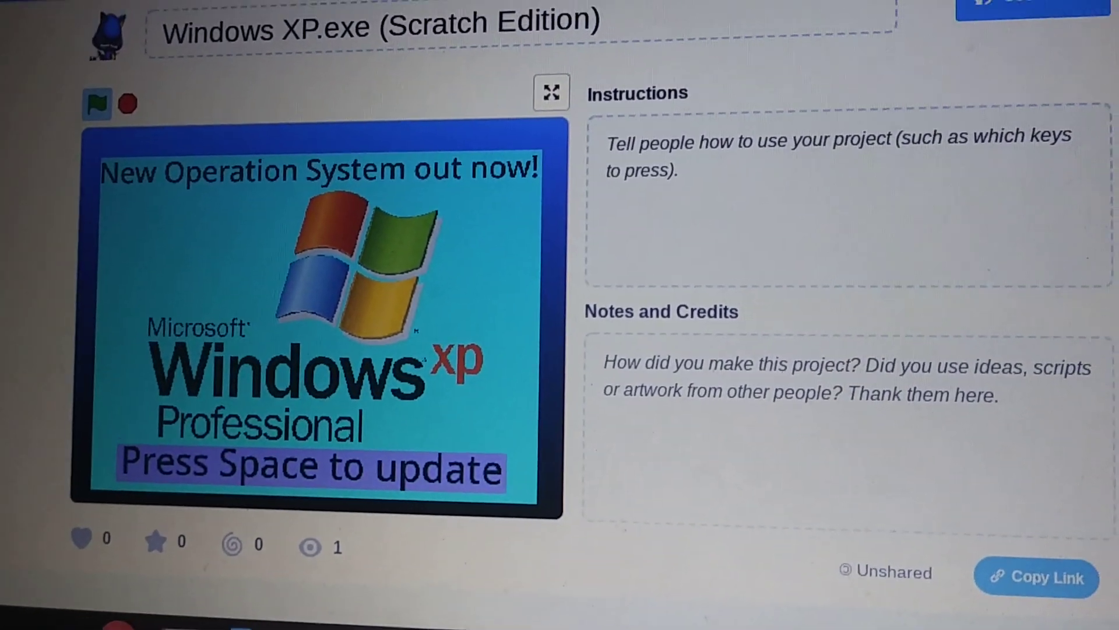
Start the Windows update with Space and let 'Windows is installing' finish to a black screen.
scroll(down, 3)
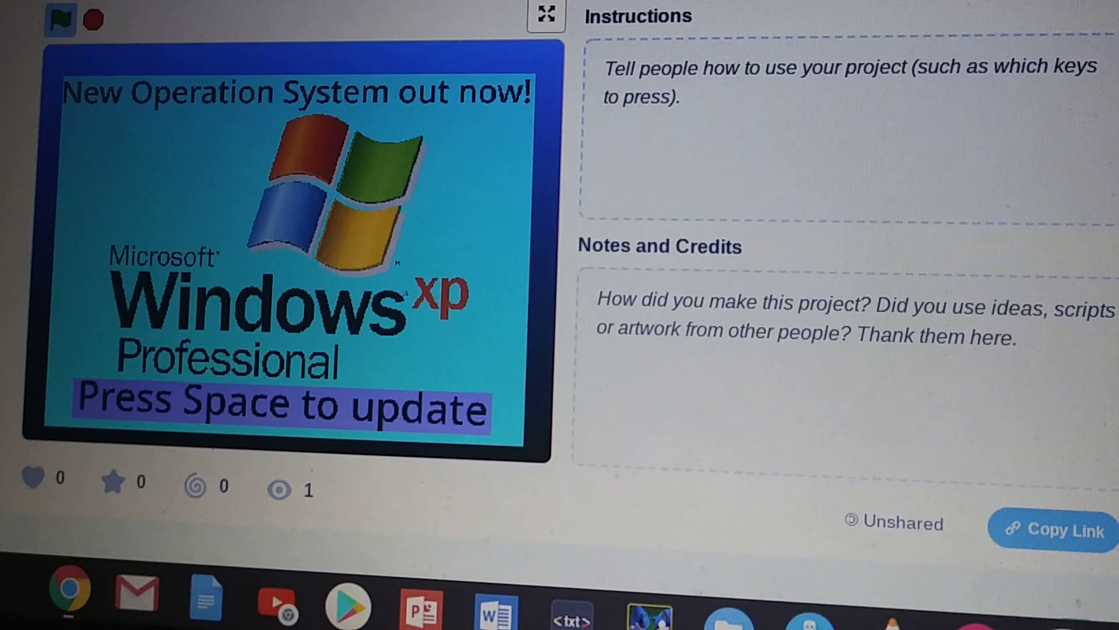
key(space)
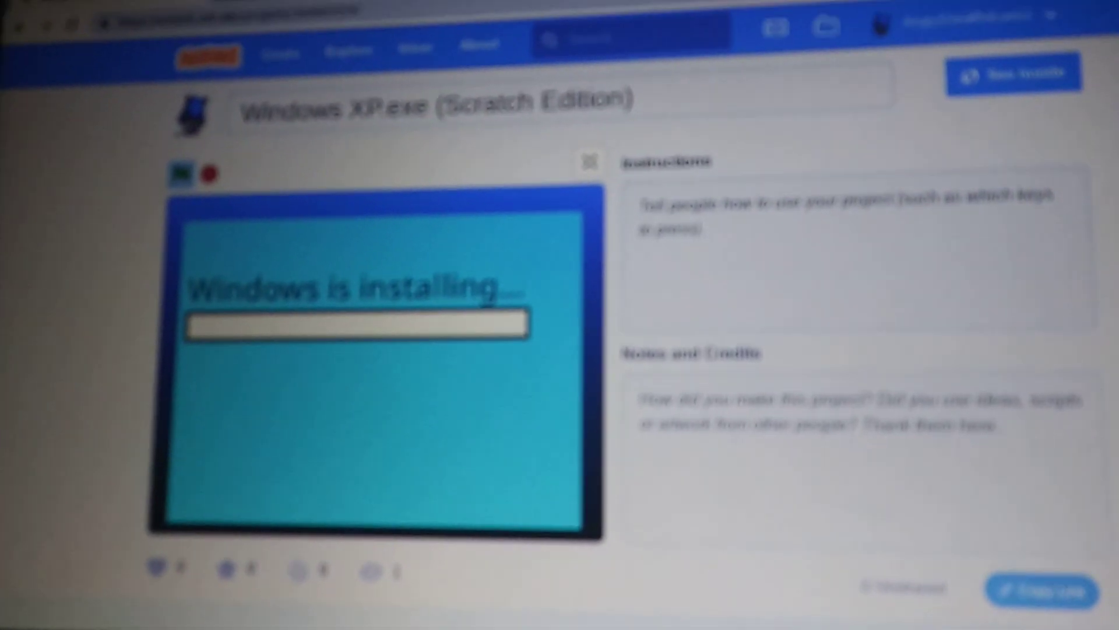
scroll(down, 3)
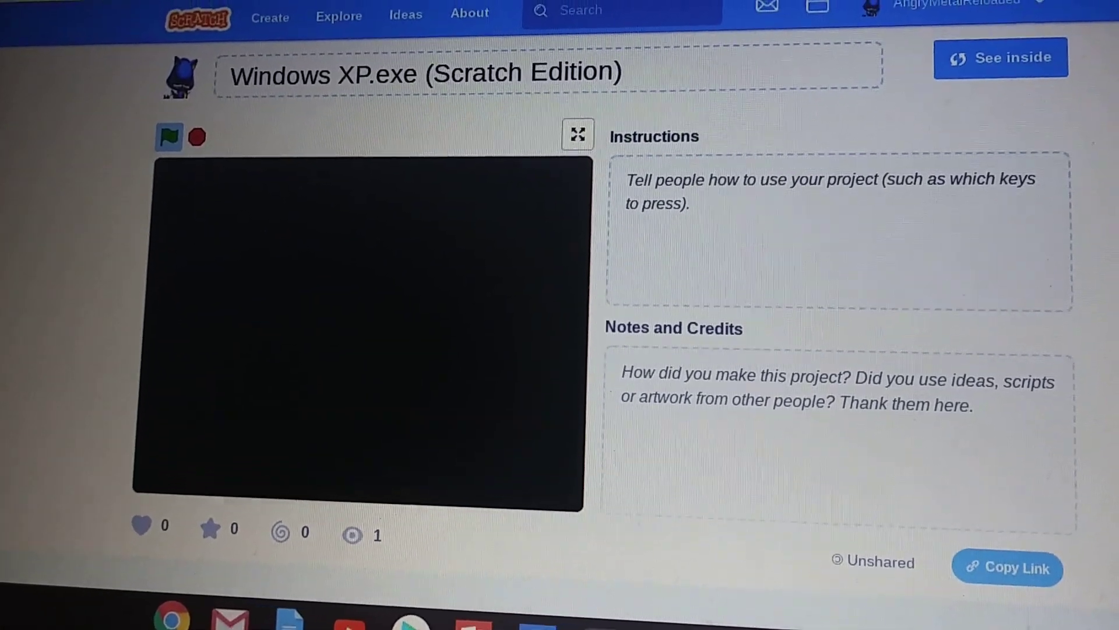
Advance past the black screen and welcome screen to the desktop with Folder and Windows6.exe.
click(168, 135)
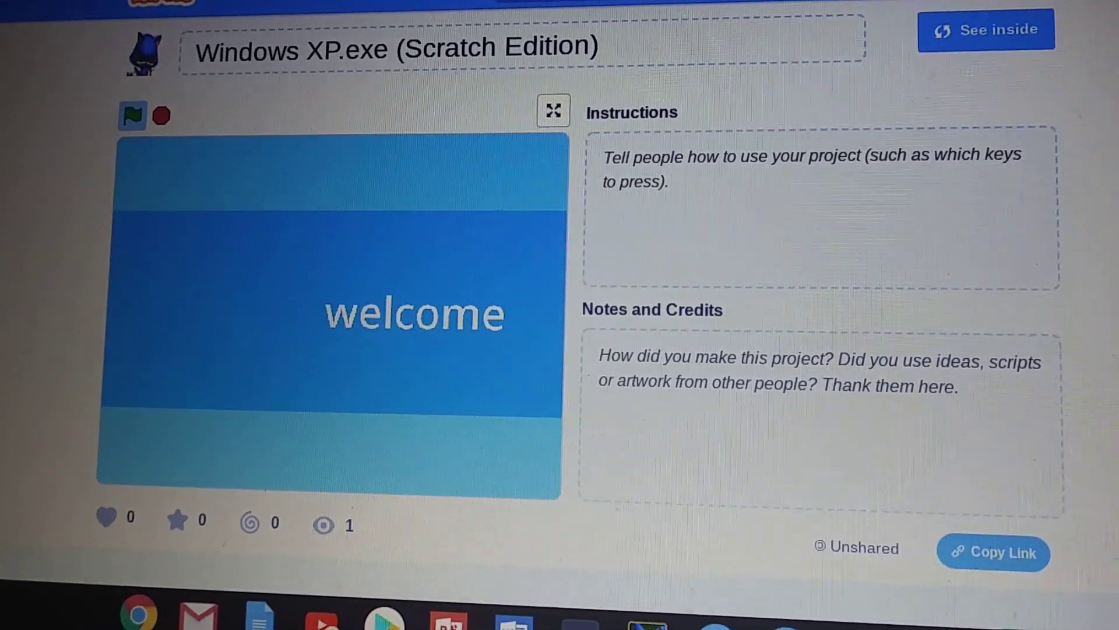
click(102, 138)
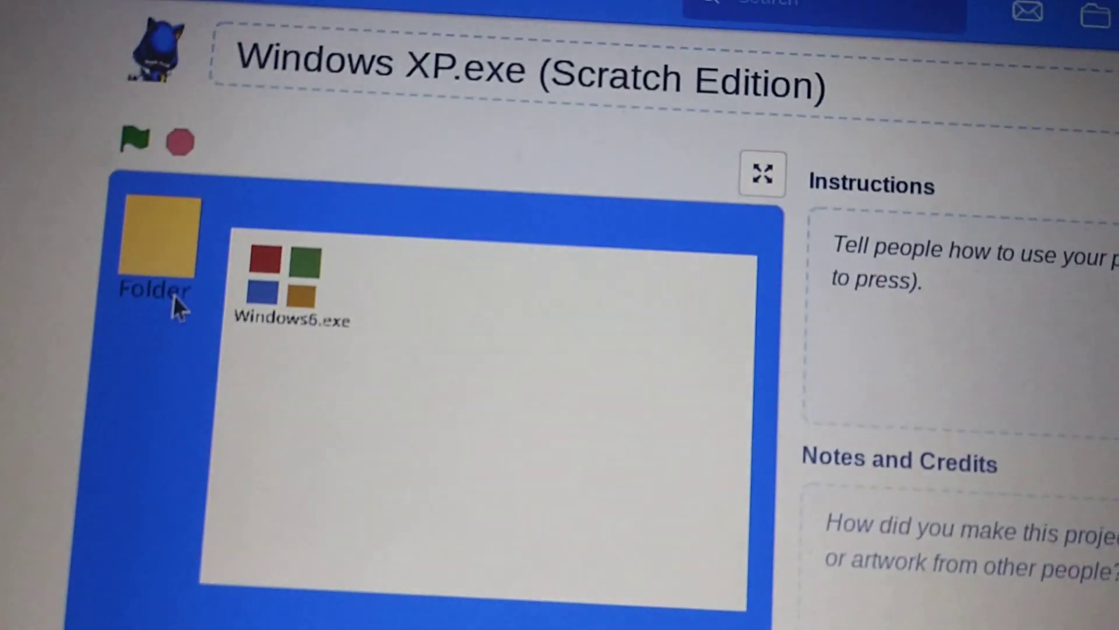
Launch Windows6.exe from the desktop and continue past the black screen to the red welcome.
scroll(down, 3)
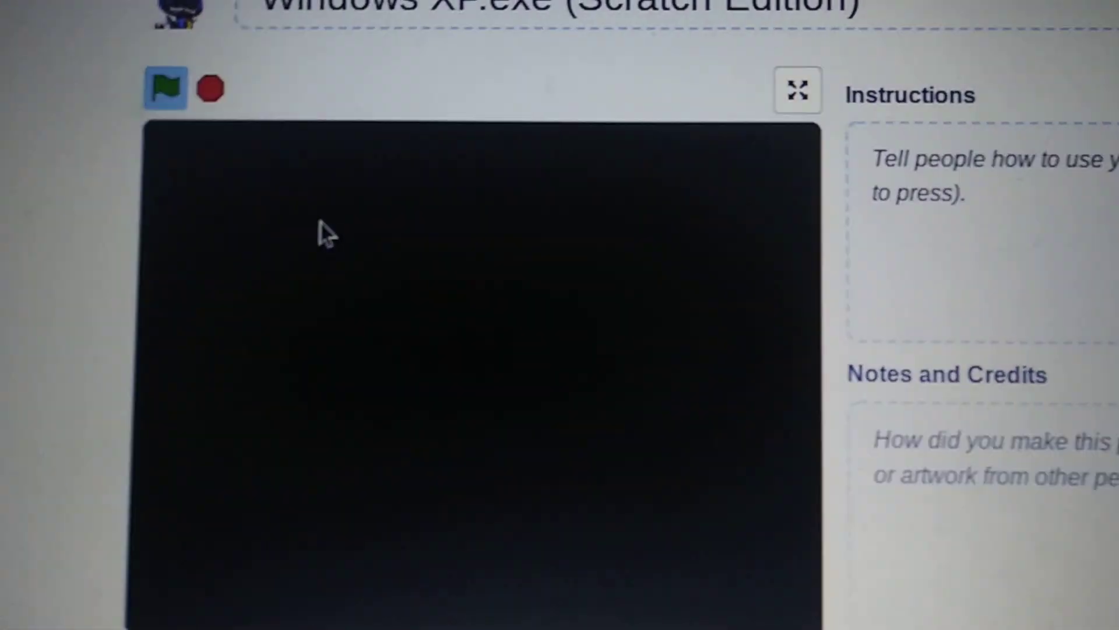
click(165, 89)
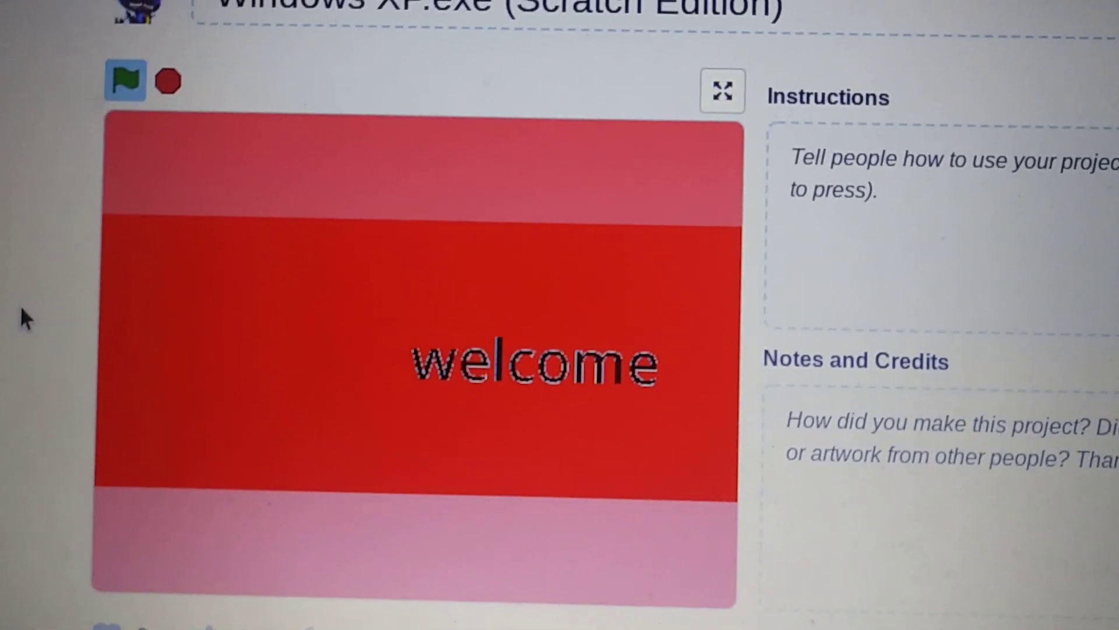
Get past the red welcome and the 'I AM GOD!' Sonic.exe jumpscare to the RSOD screen.
click(126, 80)
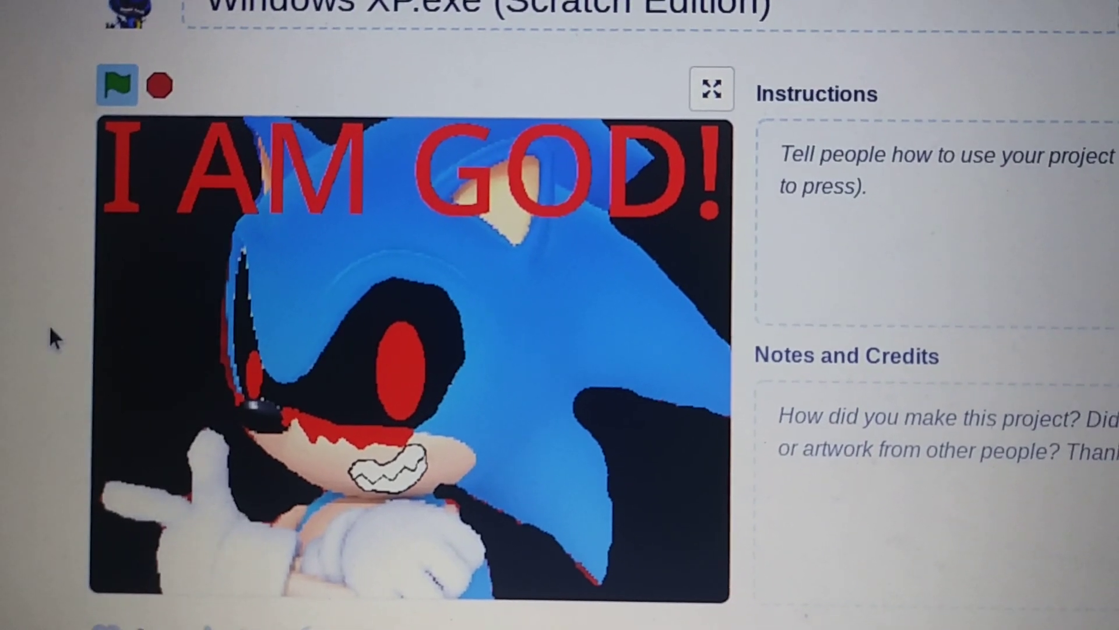
click(117, 84)
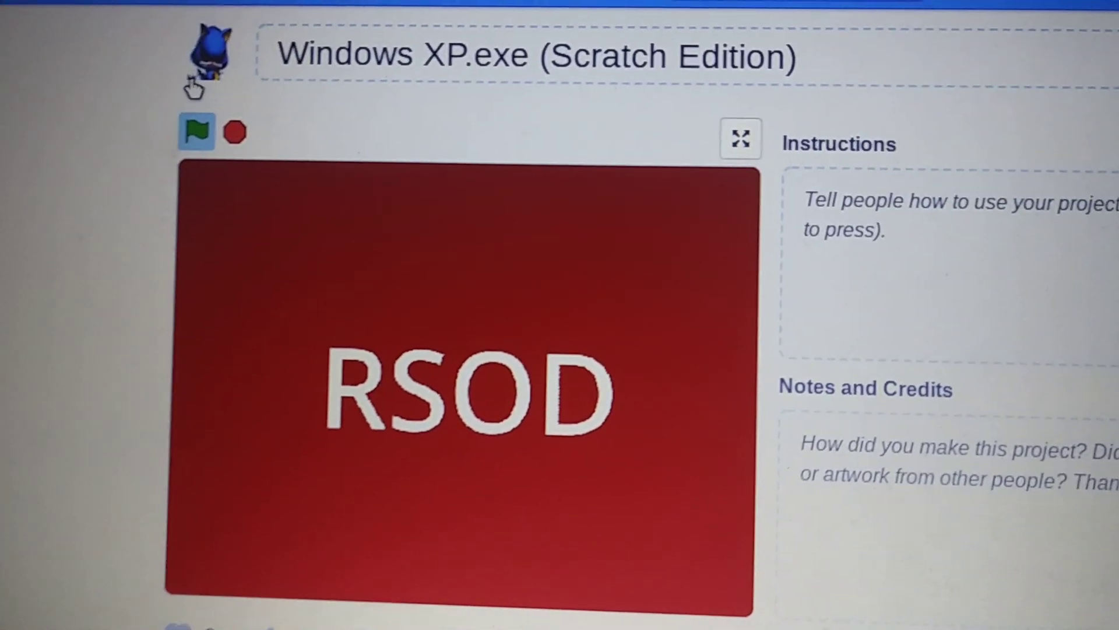
scroll(up, 3)
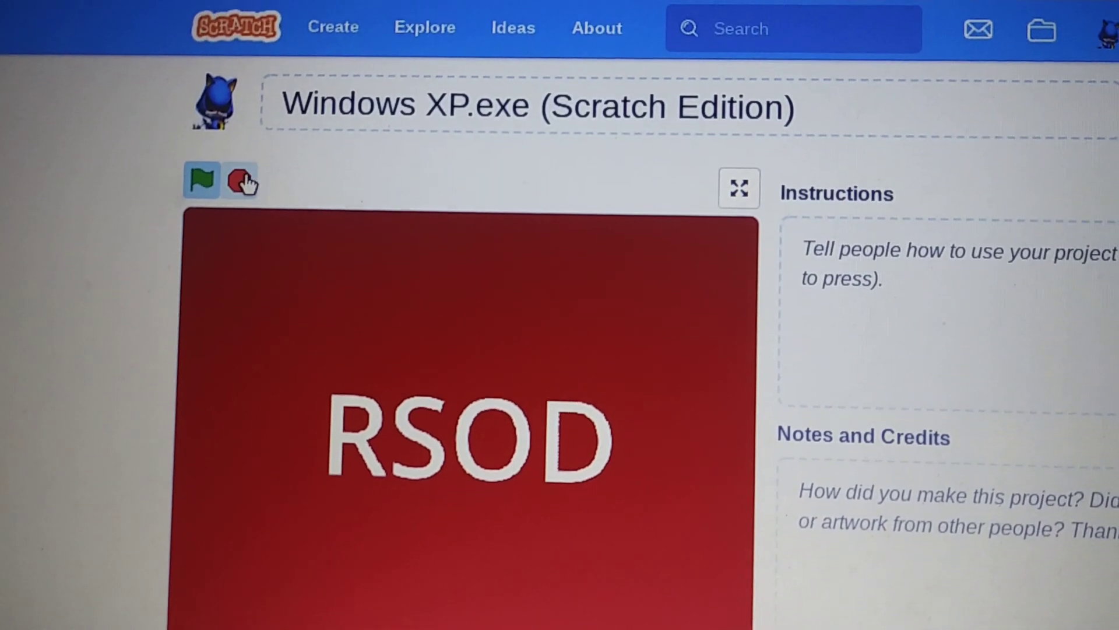
scroll(down, 3)
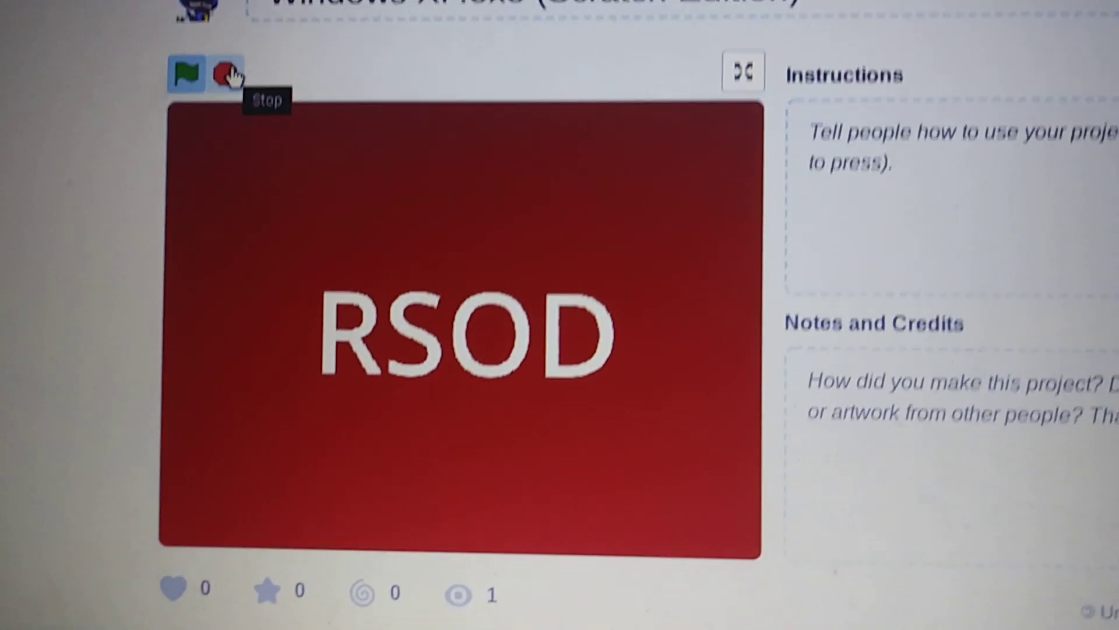